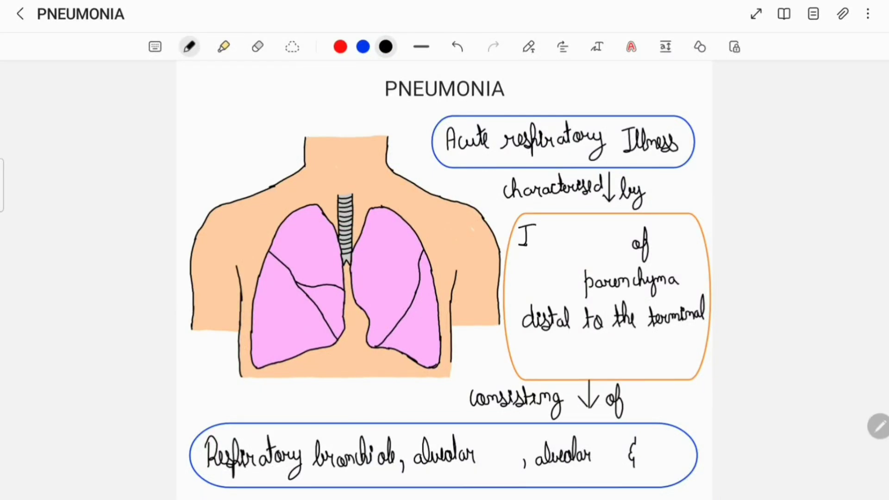
# Handwrite 'Inflammation', 'Lung', 'Bronchioles' in the orange box and 'Duct', 'Sac & Alveoli' in the blue box.
pyautogui.write('Inflammn')
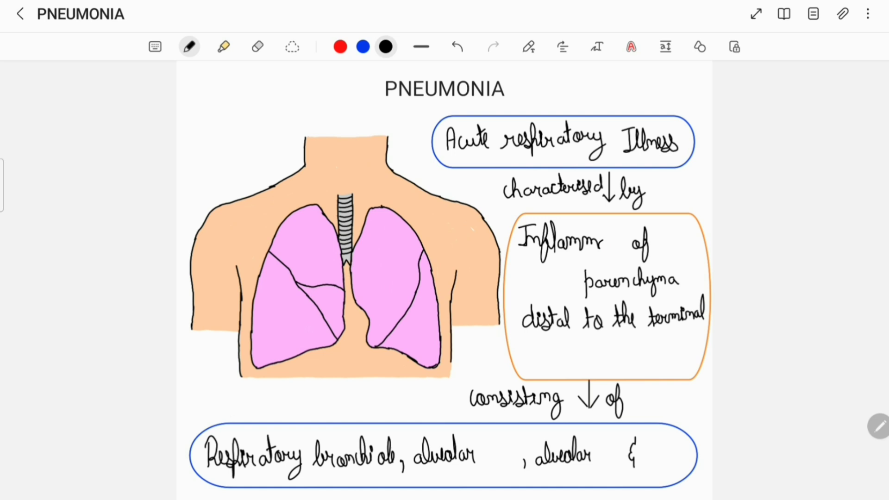
pyautogui.write('io')
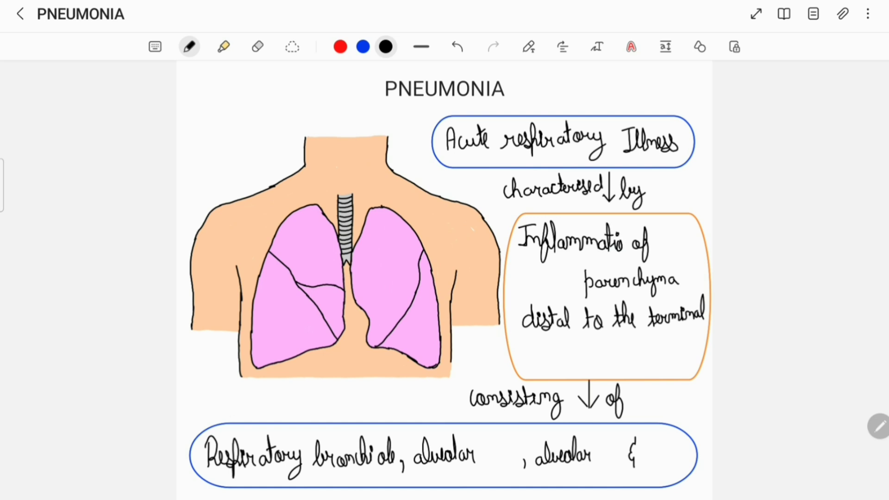
pyautogui.write('Lung')
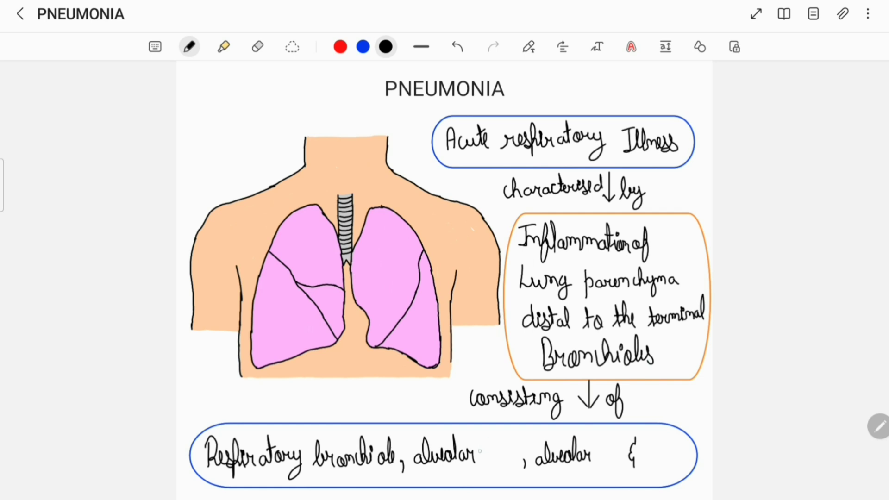
pyautogui.write('du')
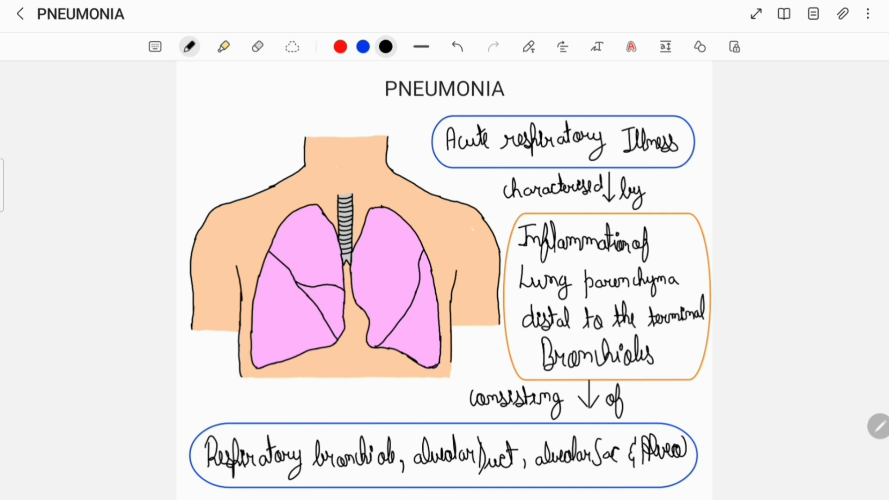
# Write Inhalation, Aspiration, Hematogenous and Direct beside the Etiology bullets.
pyautogui.scroll(-3)
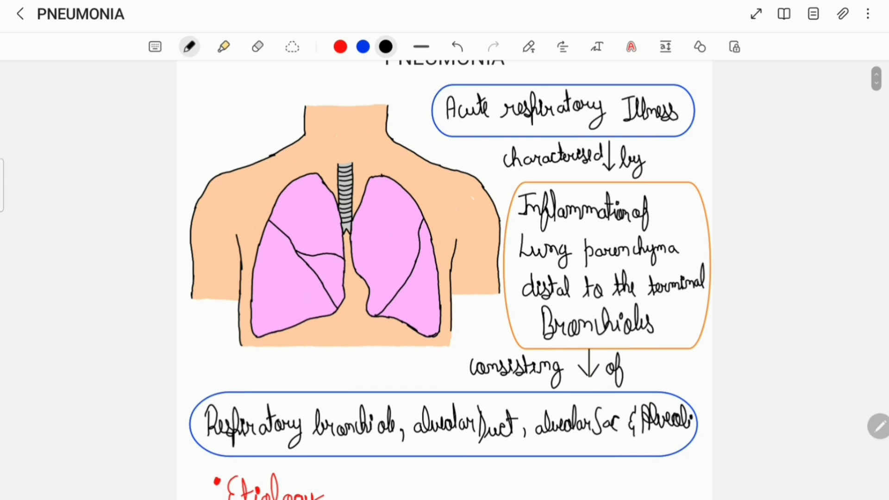
pyautogui.scroll(-3)
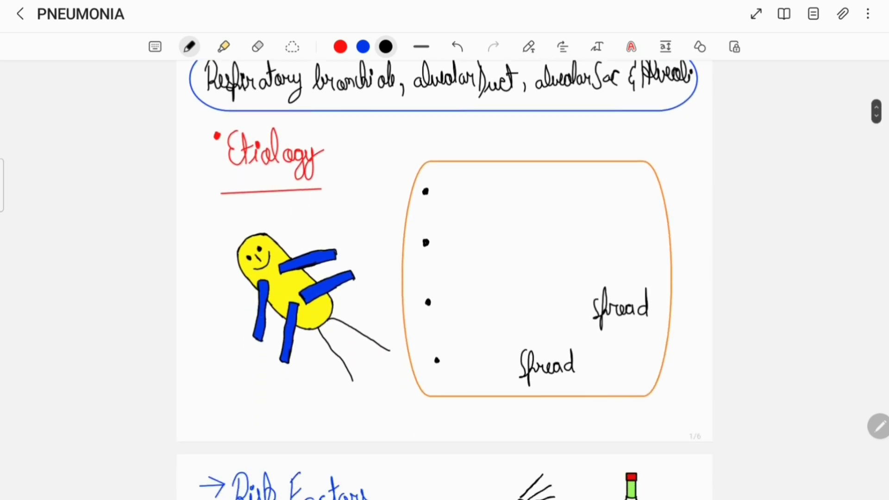
pyautogui.scroll(-3)
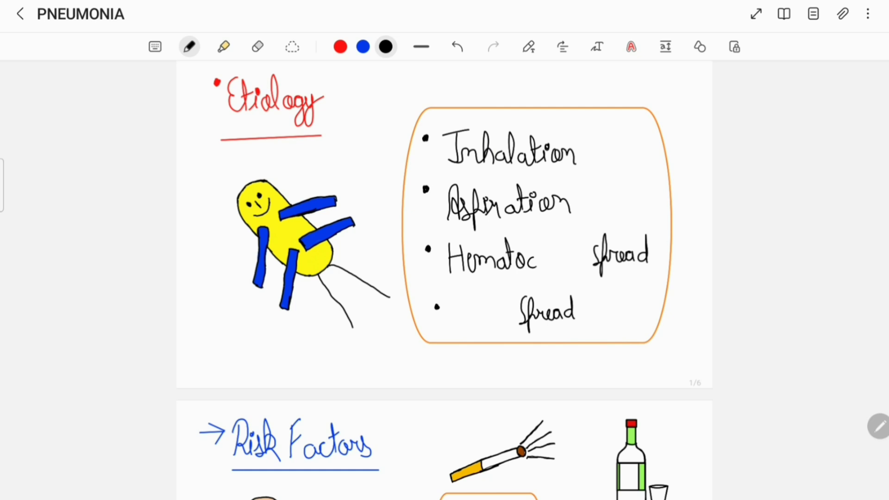
pyautogui.write('genous')
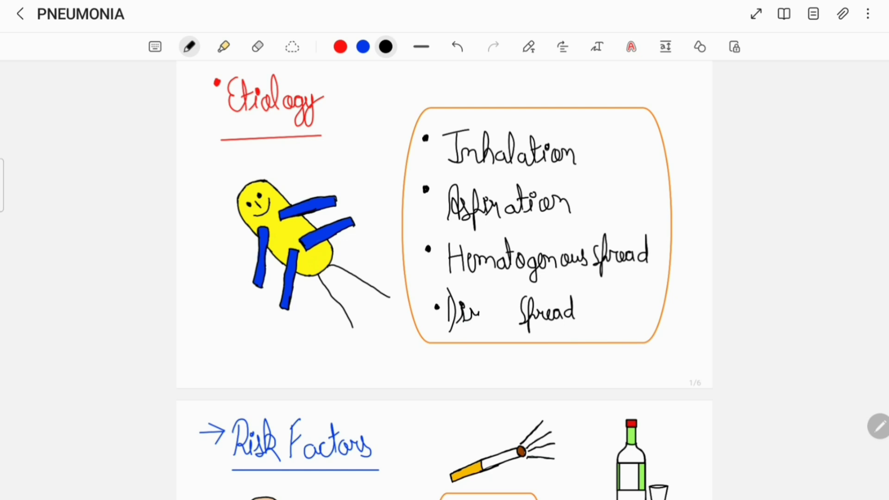
pyautogui.write('Direct')
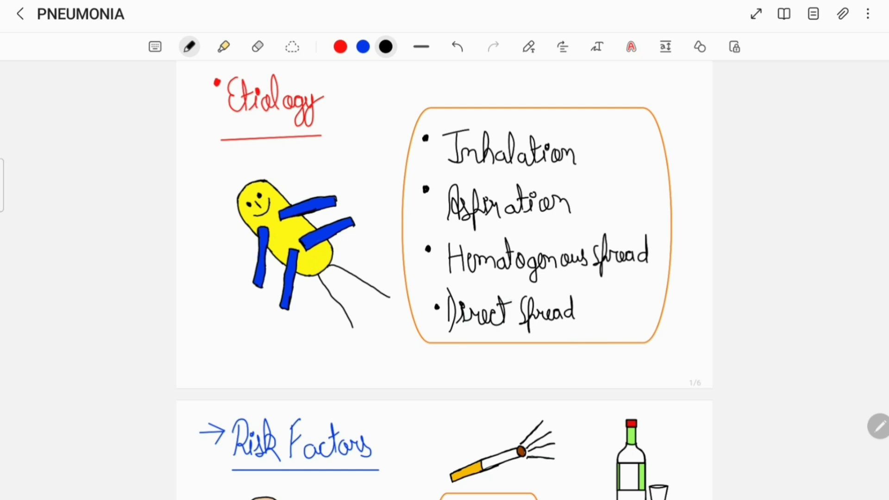
# Write URTI's, Smoking, Alcohol, Lung, Old and Steroid under the risk factor drawings.
pyautogui.scroll(-3)
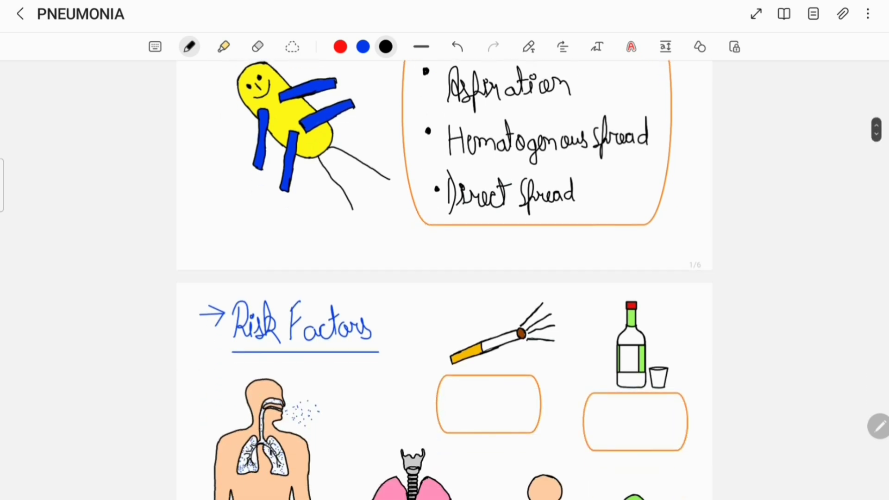
pyautogui.scroll(-3)
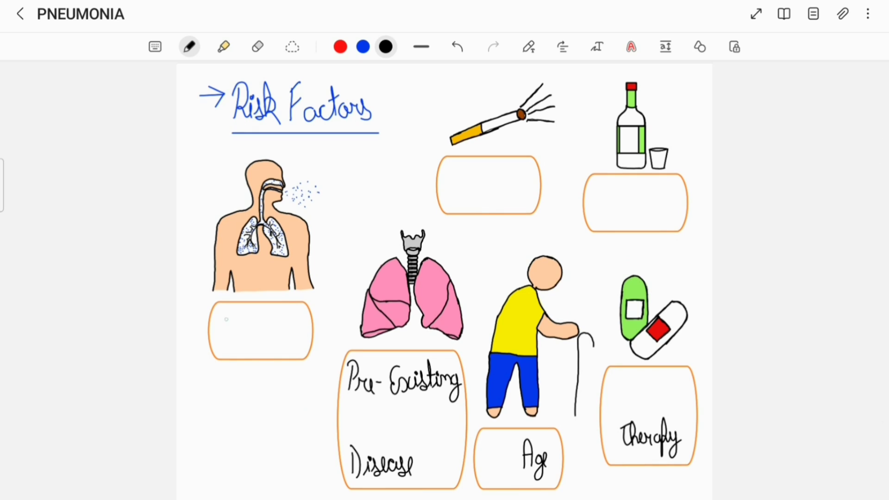
pyautogui.write('UR')
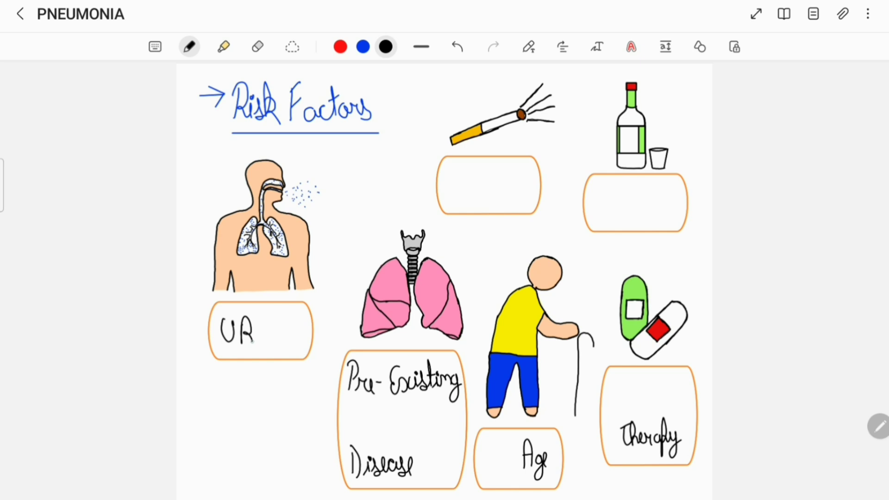
pyautogui.write('TI')
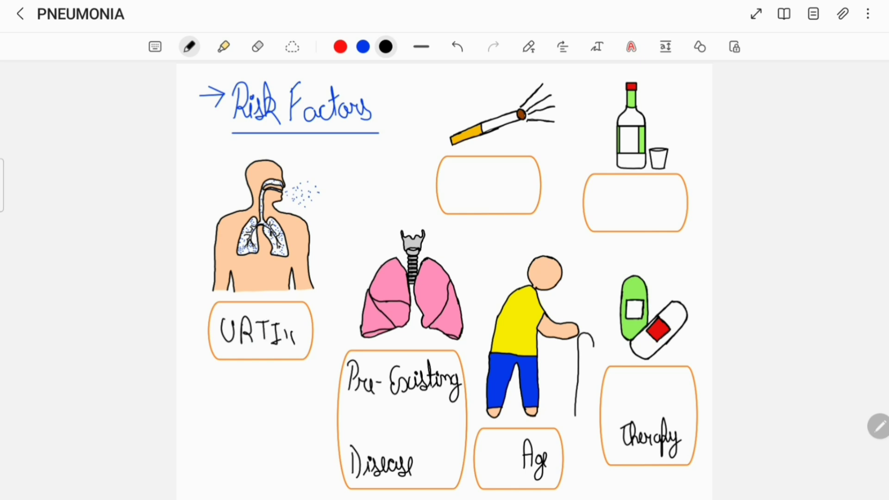
pyautogui.write('S')
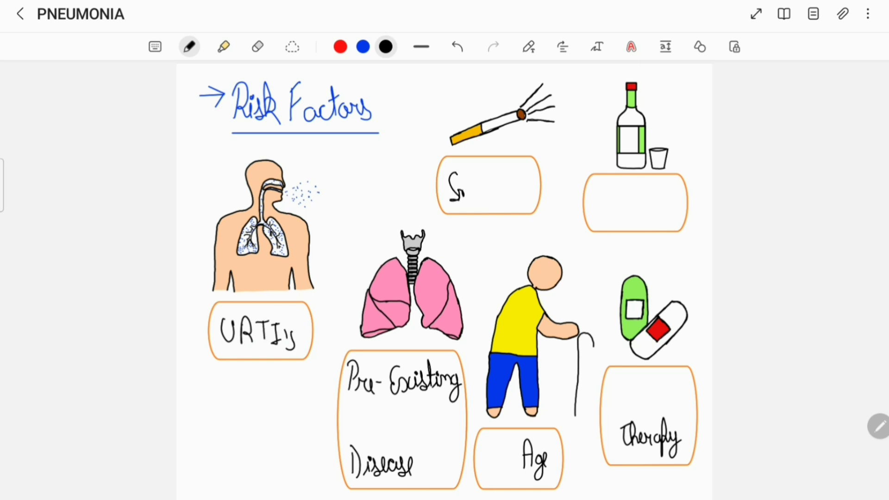
pyautogui.write('Smoke')
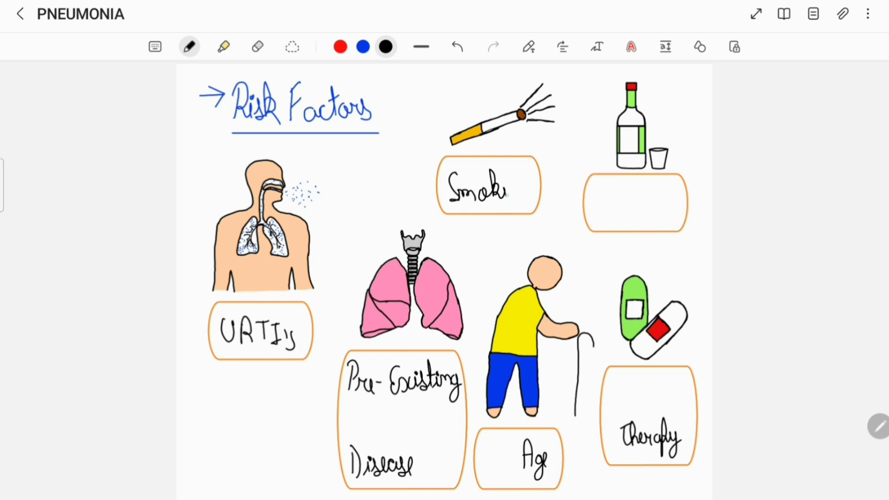
pyautogui.write('ing')
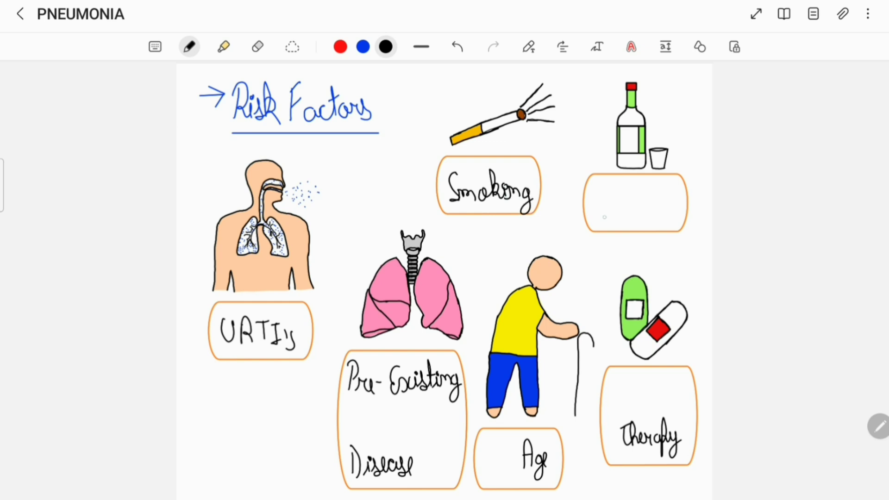
pyautogui.write('Alcc')
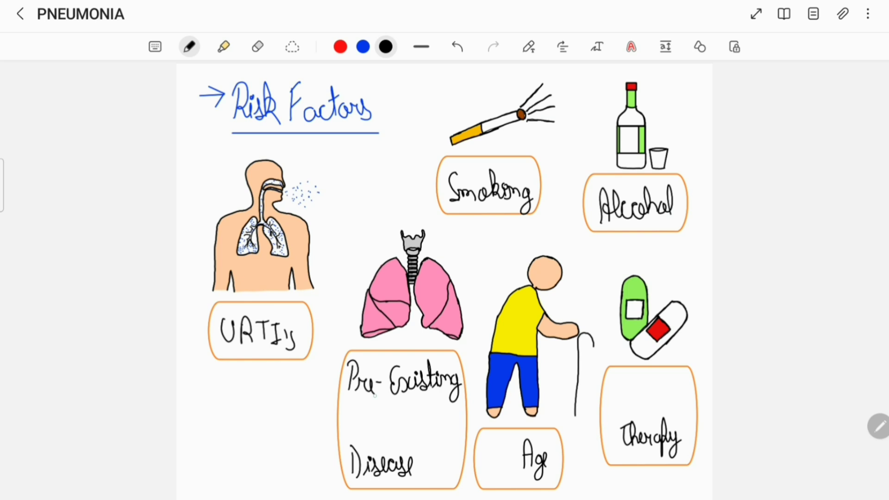
pyautogui.write('Lung')
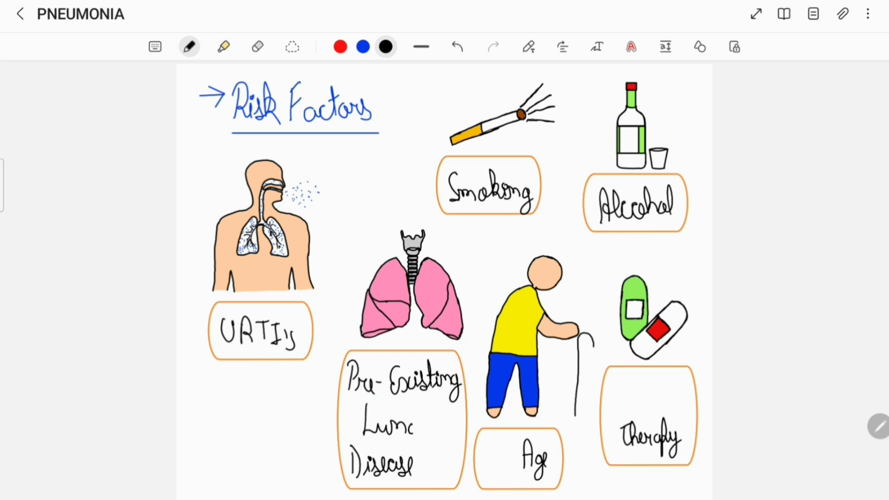
pyautogui.write('Ol-')
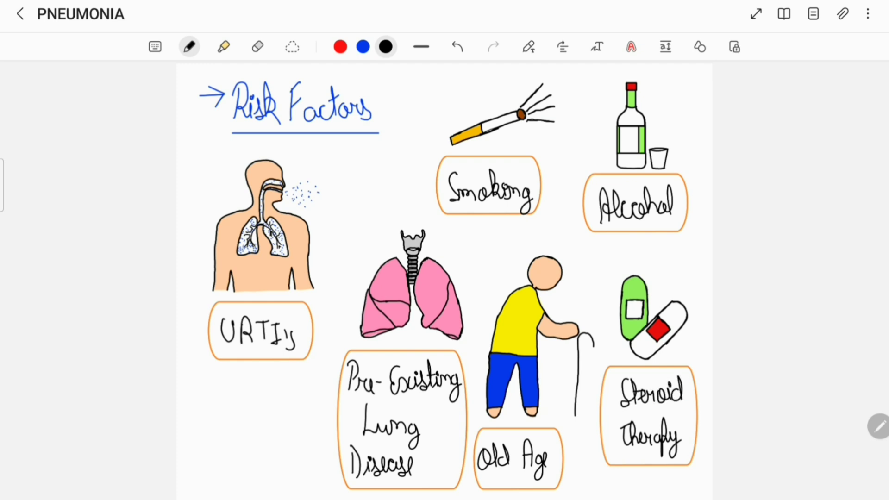
# Write 'Macrophage', 'Altered' and 'Bronchial' into the blanks of the Pathogenesis boxes.
pyautogui.scroll(-3)
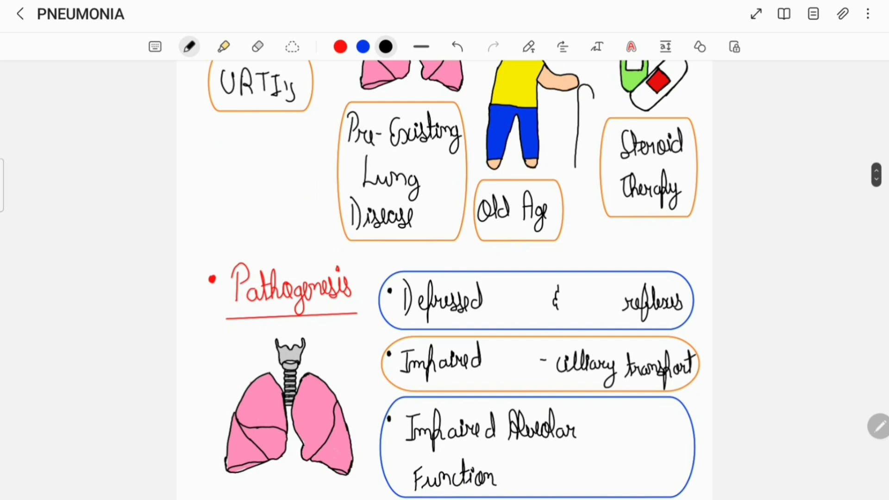
pyautogui.scroll(-3)
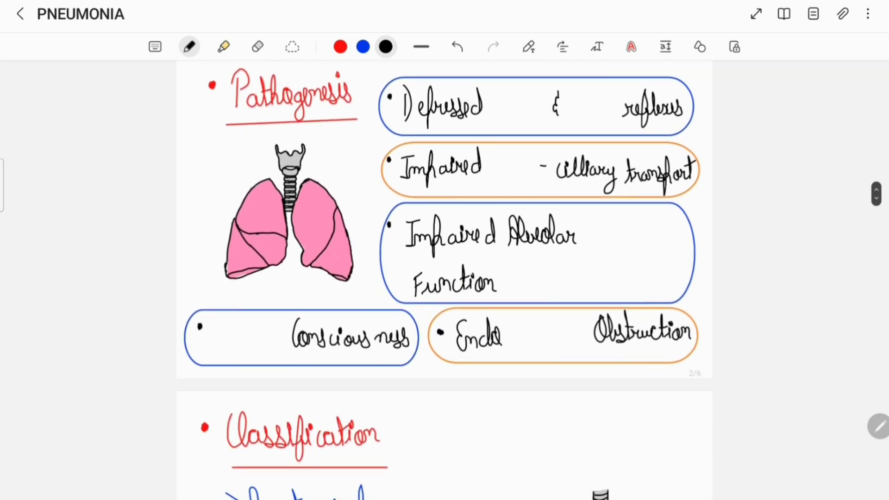
pyautogui.write('Cough')
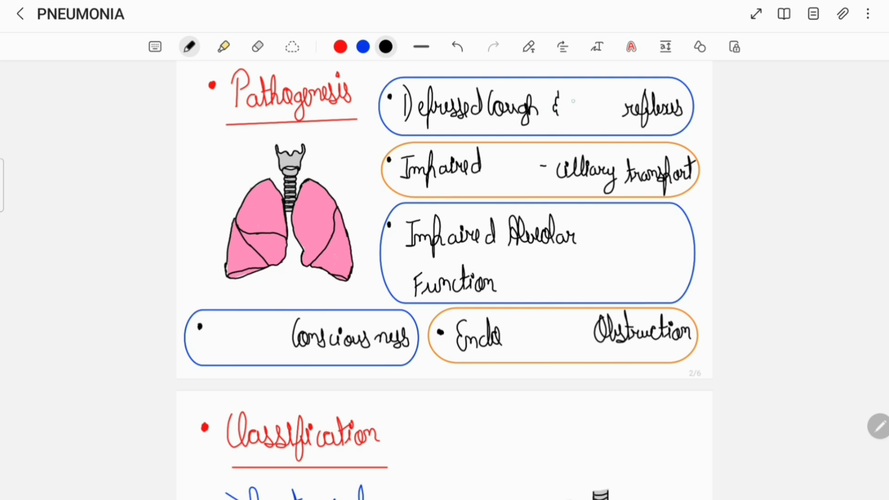
pyautogui.write('Glottic')
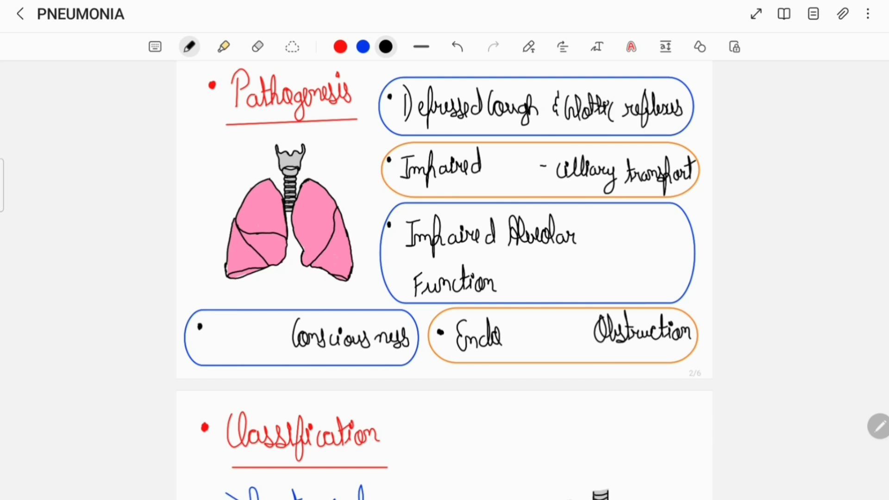
pyautogui.write('Muco')
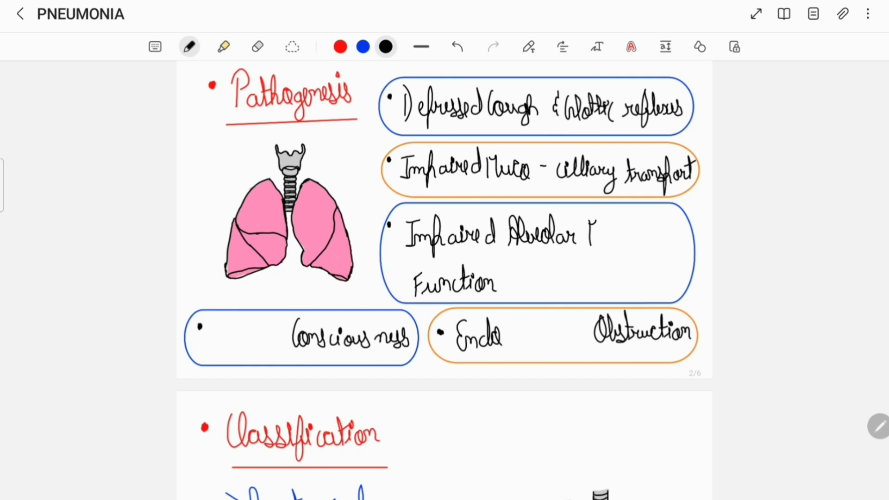
pyautogui.write('Macrophar')
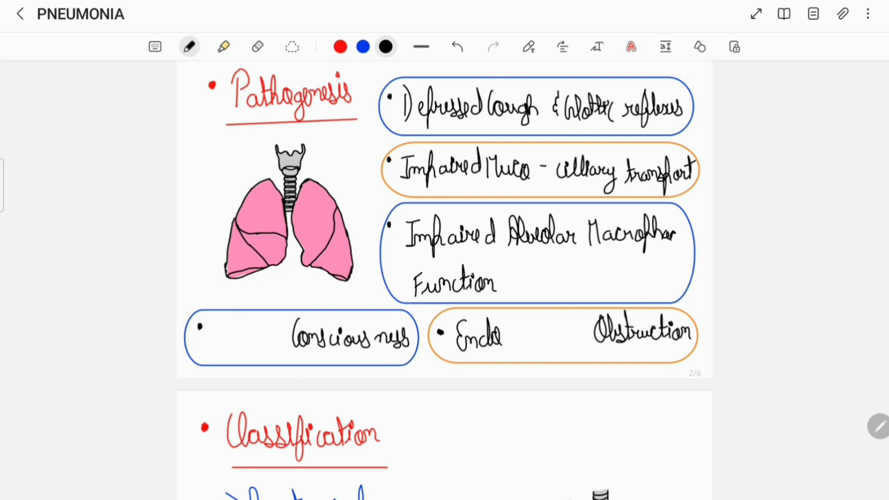
pyautogui.write('R')
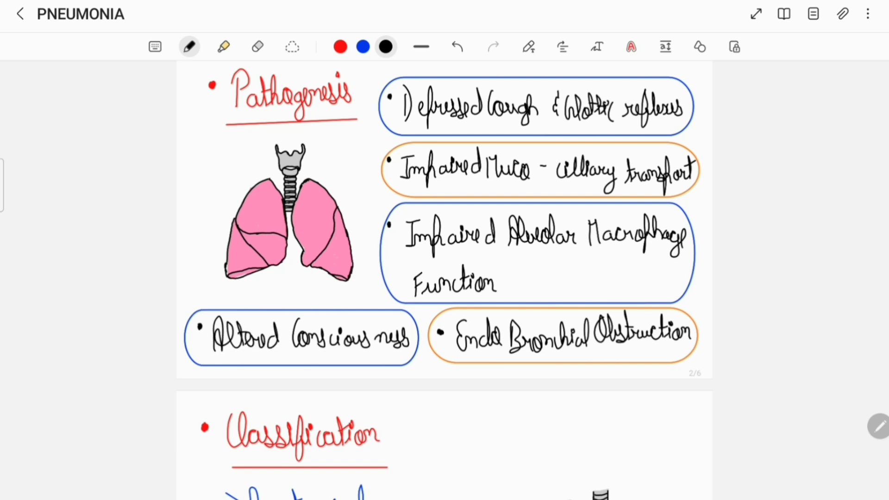
# Write Lobar, Broncho, Lobular and Interstitial before each 'Pneumonia' in the Anatomical box.
pyautogui.scroll(-3)
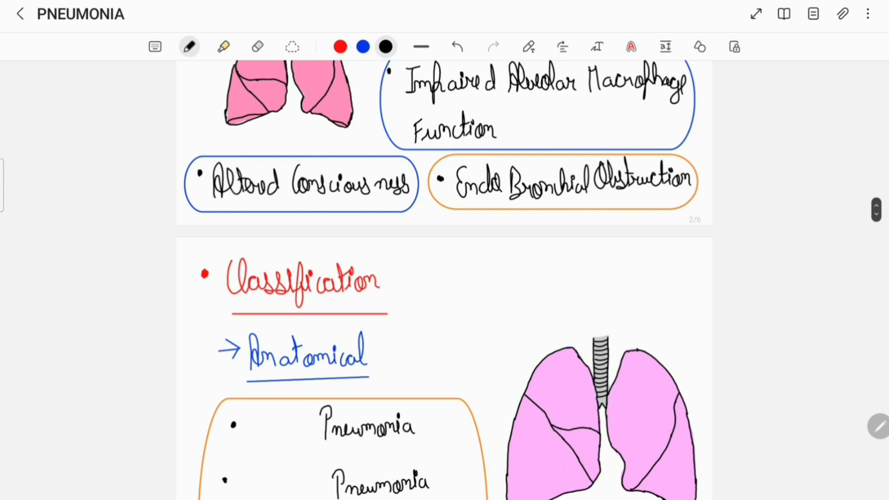
pyautogui.scroll(-3)
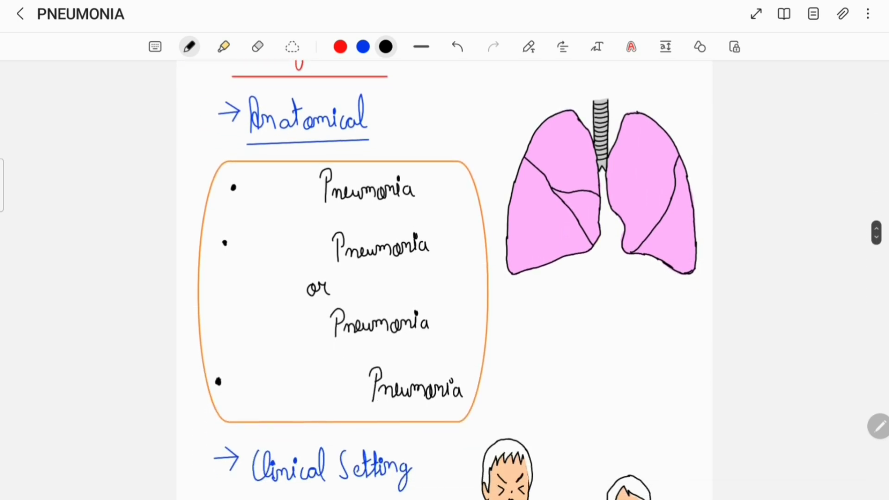
pyautogui.scroll(-3)
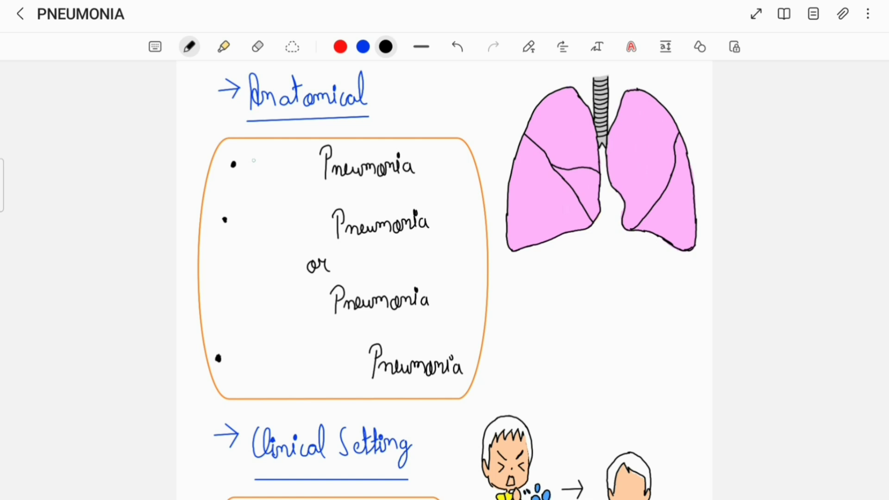
pyautogui.moveTo(244, 176); pyautogui.dragTo(289, 165)
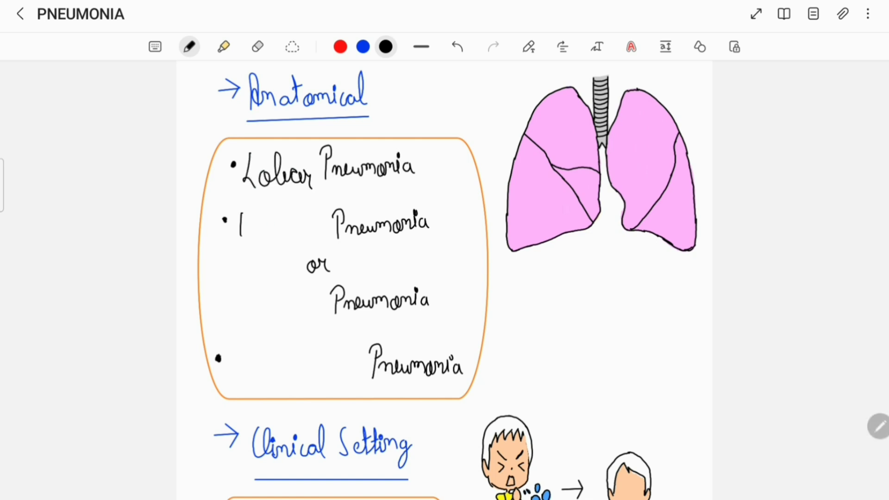
pyautogui.write('Broncho')
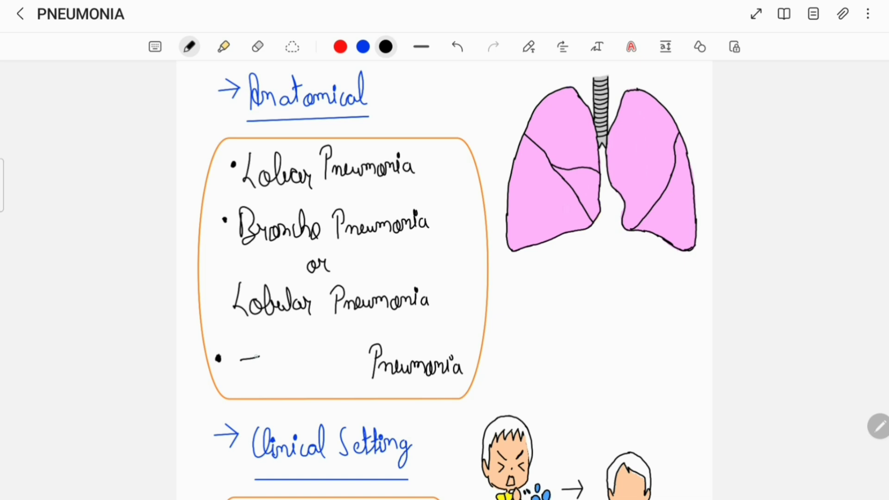
pyautogui.moveTo(240, 368); pyautogui.dragTo(289, 369)
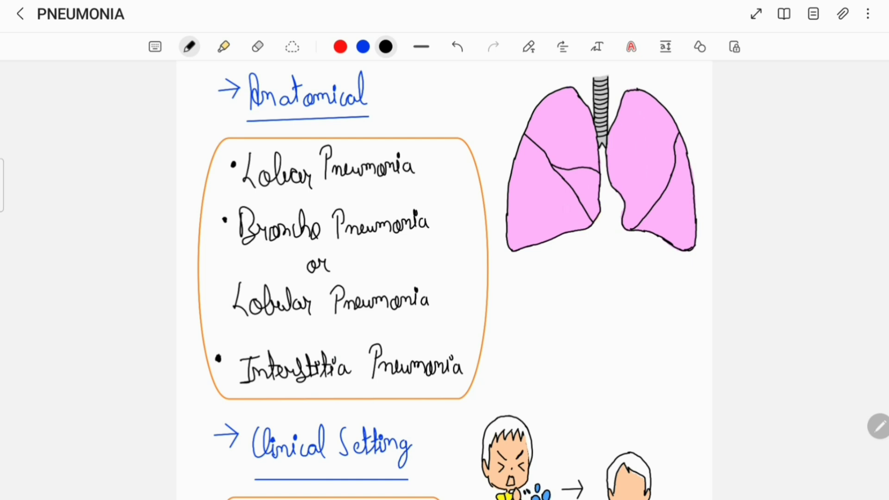
# Write CAP, Health and VAP on the Clinical Setting bullets.
pyautogui.scroll(-3)
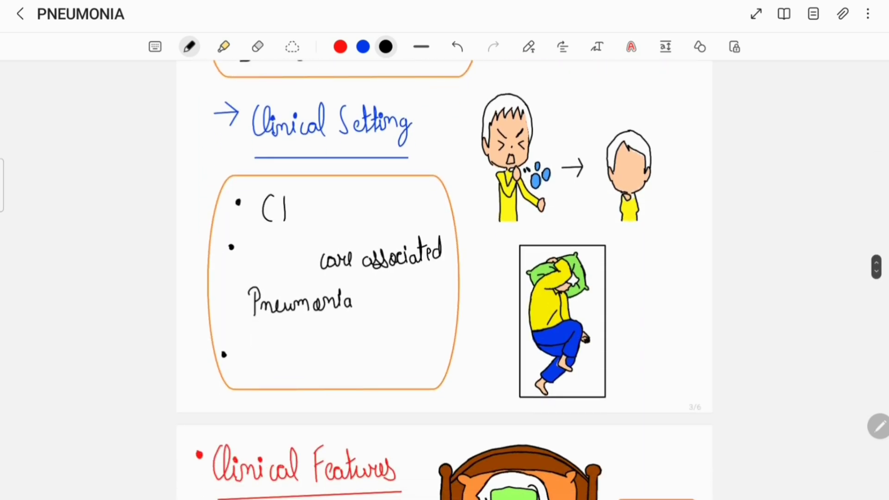
pyautogui.write('AP')
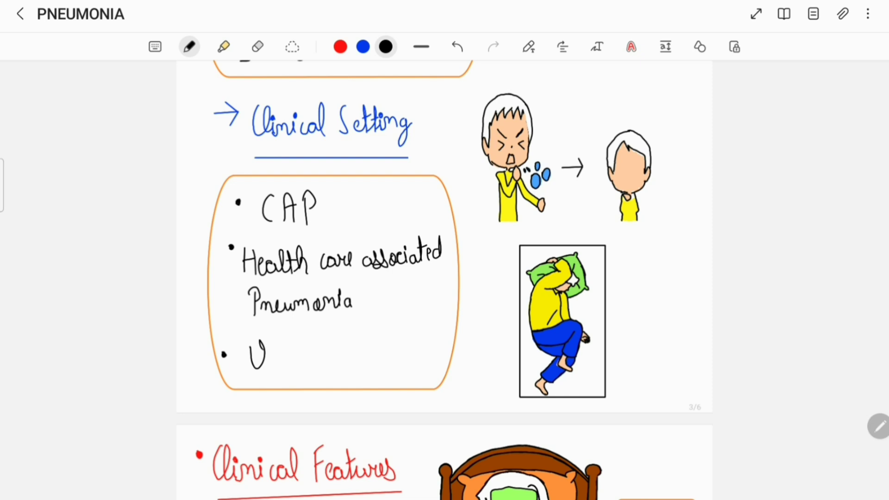
pyautogui.moveTo(267, 352); pyautogui.dragTo(307, 351)
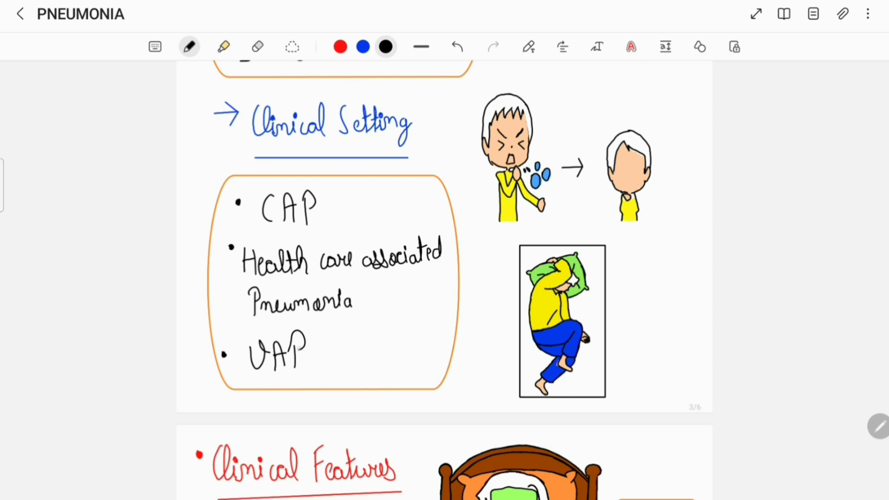
# Write Cough, Fever, Headache and Appetite in the clinical feature picture boxes.
pyautogui.scroll(-3)
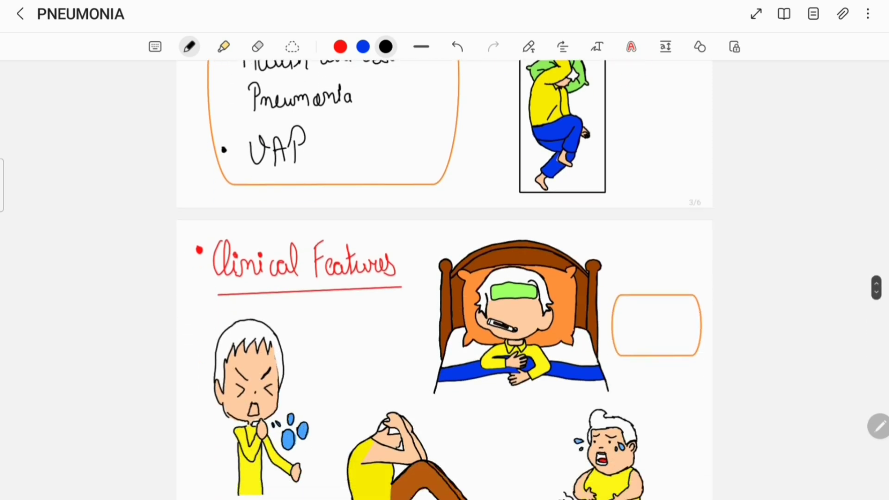
pyautogui.scroll(-3)
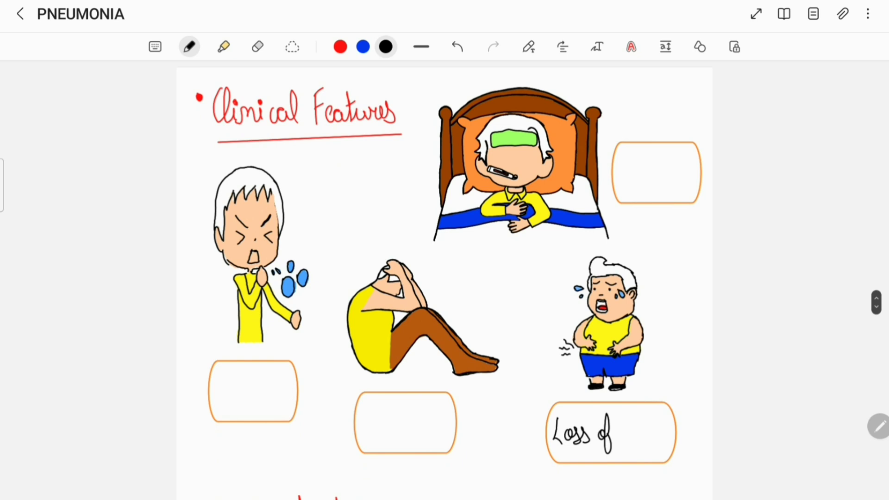
pyautogui.write('Co')
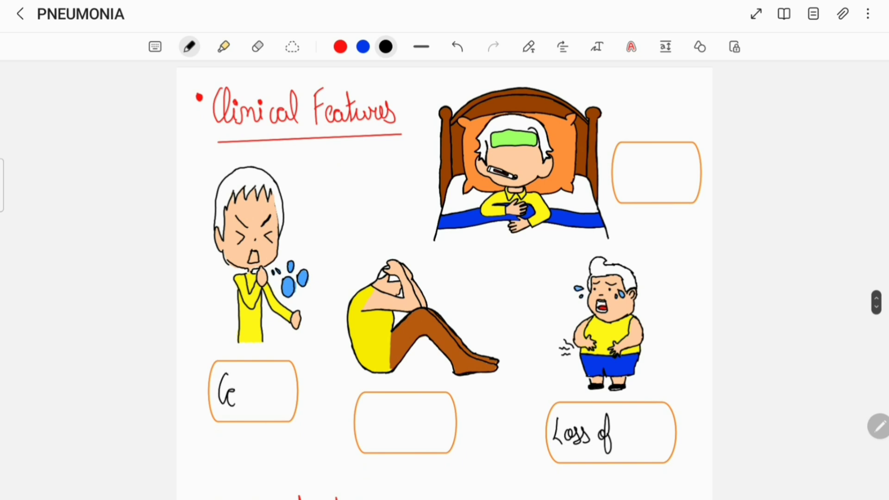
pyautogui.write('Cough')
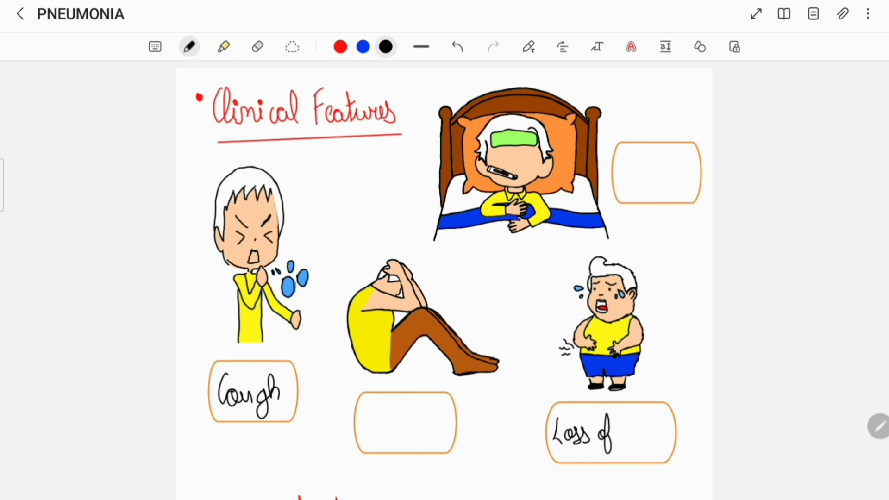
pyautogui.write('r')
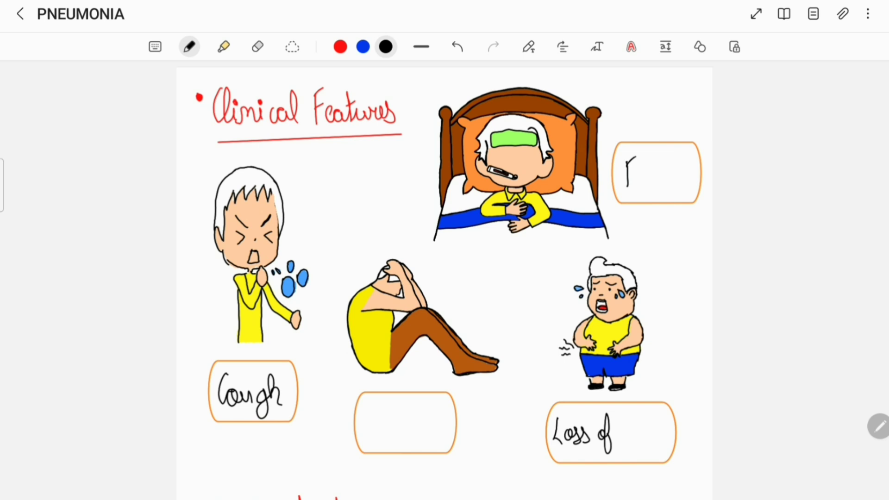
pyautogui.write('Fever')
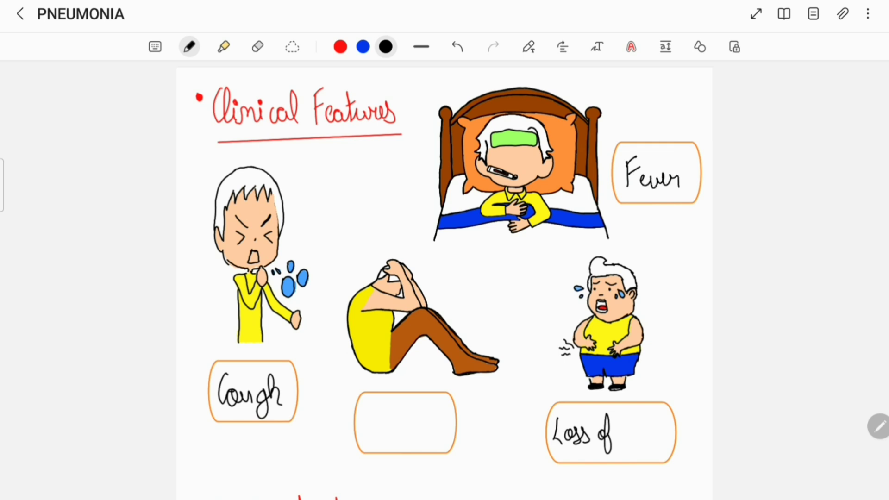
pyautogui.write('Heada')
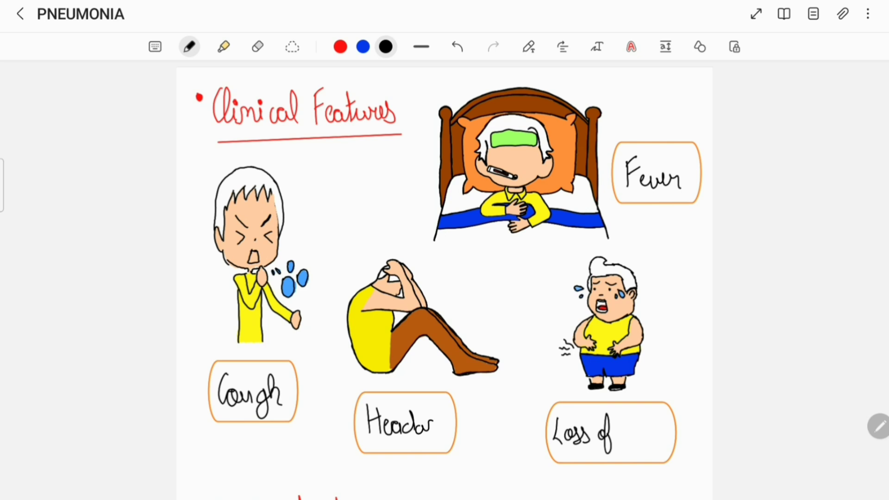
pyautogui.write('che')
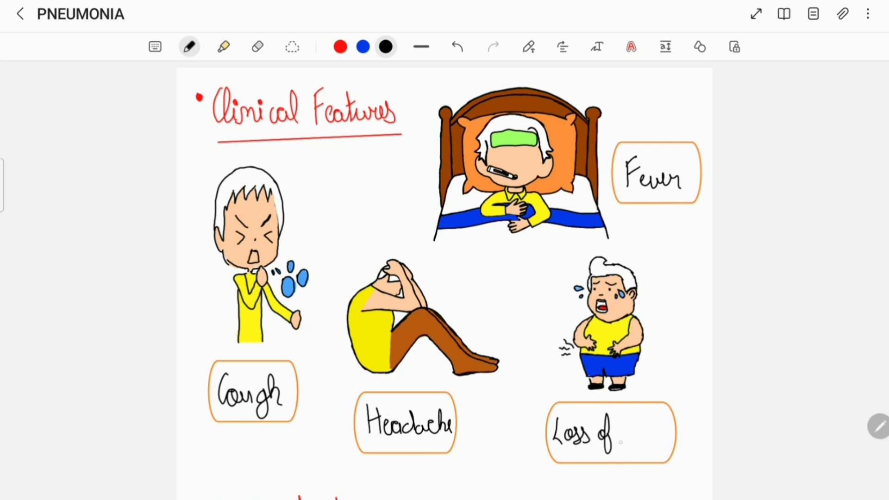
pyautogui.write('Appetite')
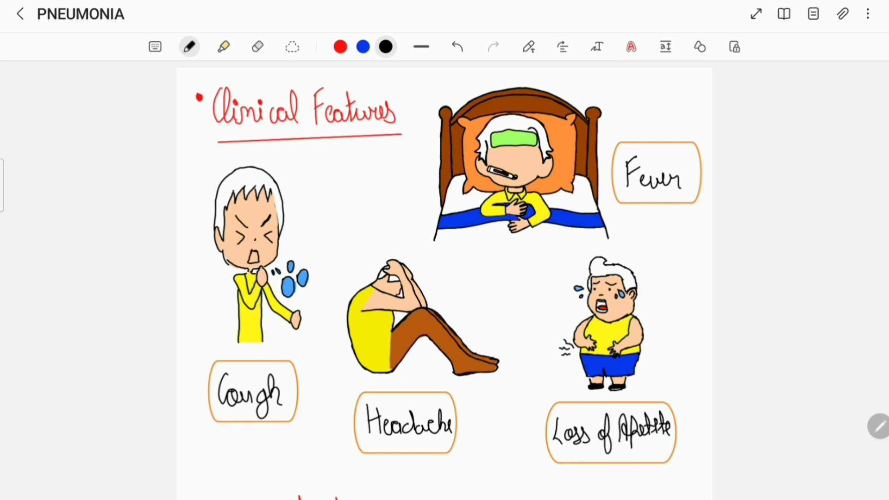
# Write 'LFT & RFT' on the second investigation bullet and start 'AB' on the third.
pyautogui.scroll(-3)
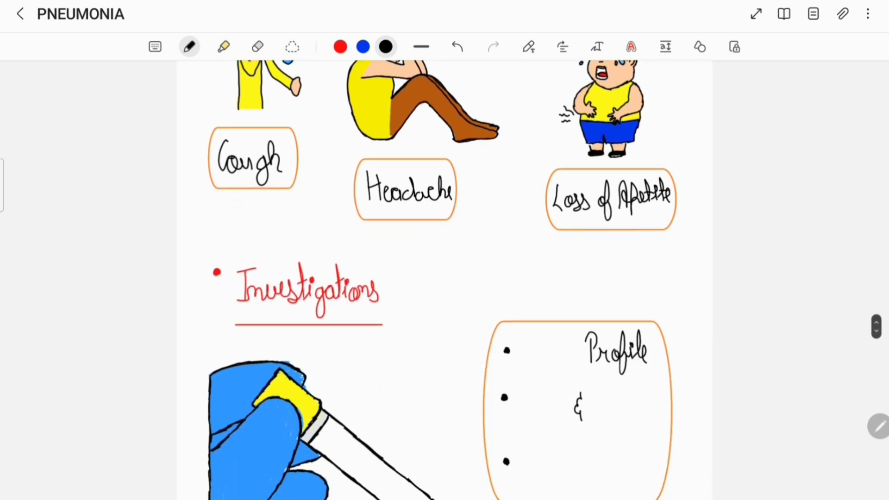
pyautogui.scroll(-3)
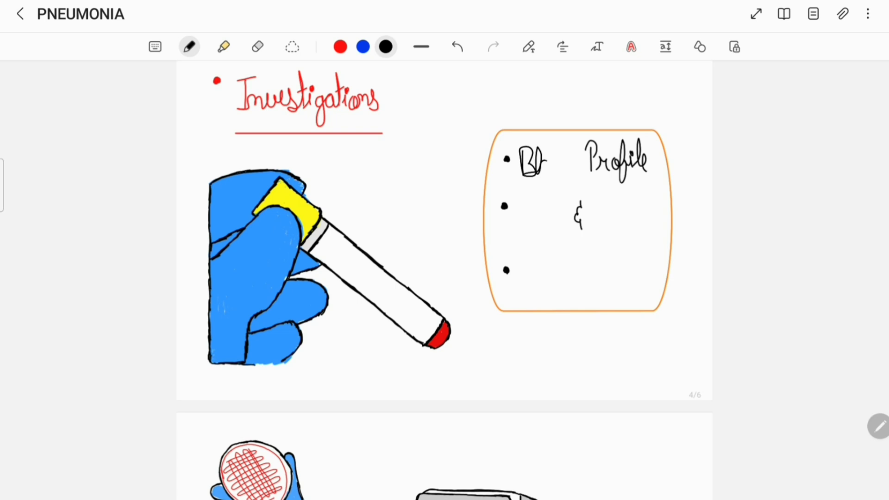
pyautogui.write('Blood')
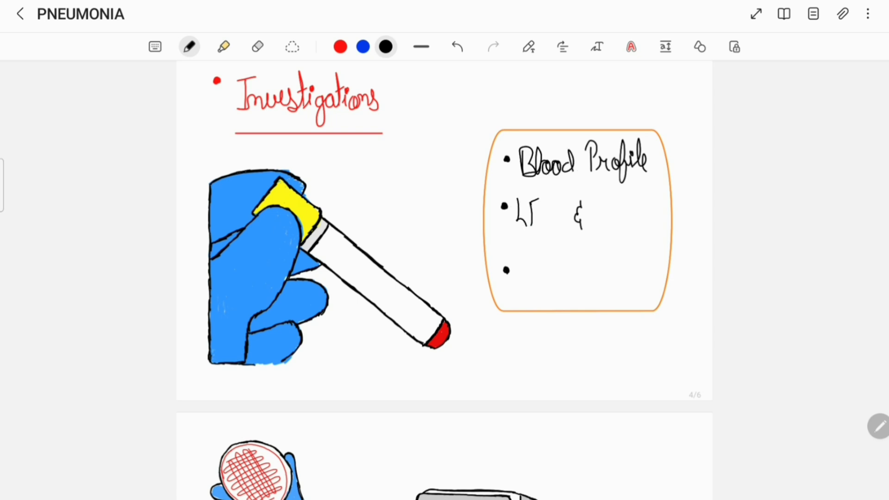
pyautogui.write('LFT & P')
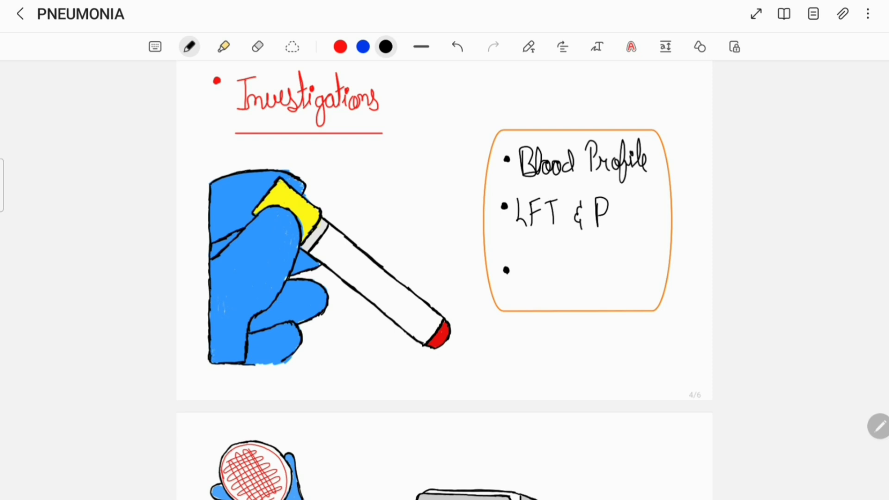
pyautogui.write('RFT')
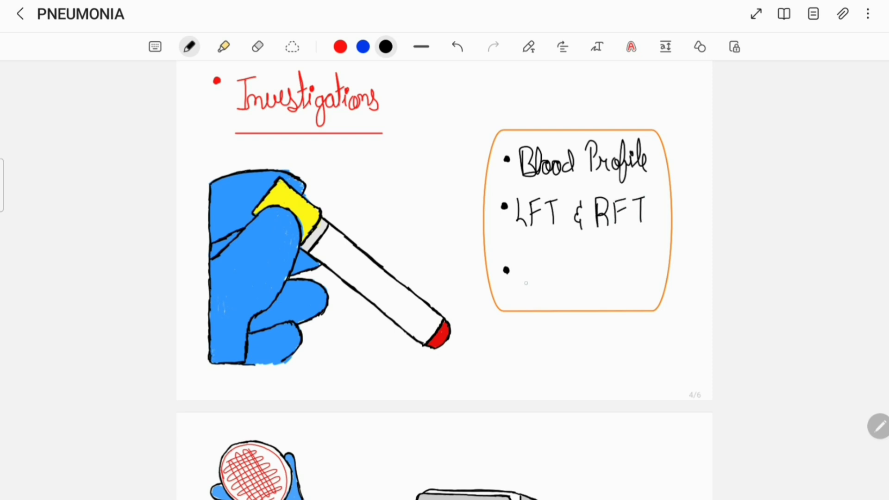
pyautogui.write('AB')
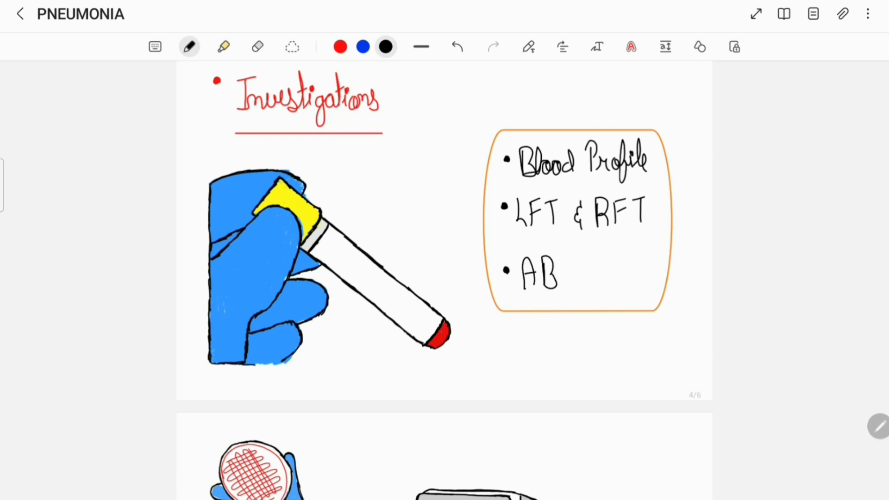
# Write 'Gram Stain & Culture', 'PCR' and 'XRay' under the investigation illustrations.
pyautogui.scroll(-3)
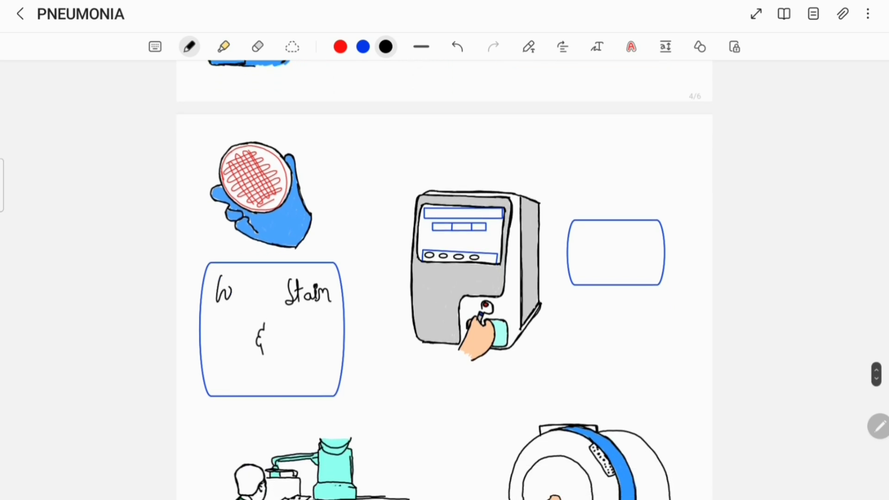
pyautogui.write('Gram')
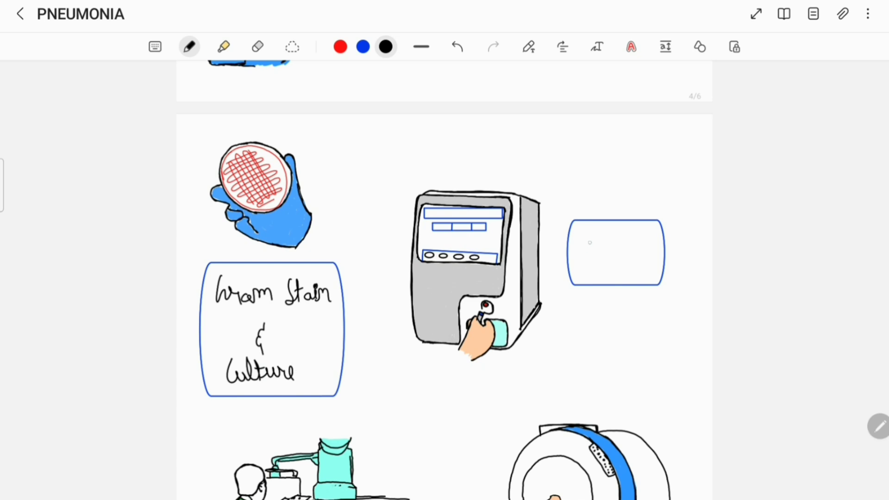
pyautogui.write('PCP')
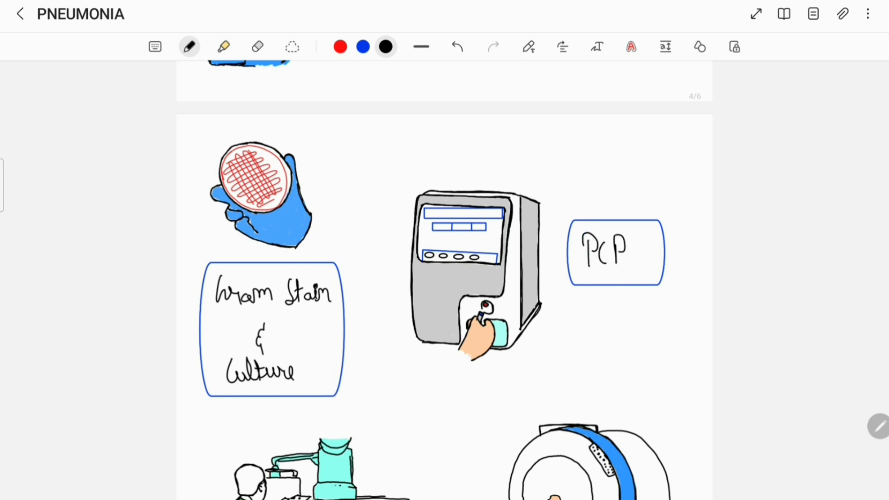
pyautogui.scroll(-3)
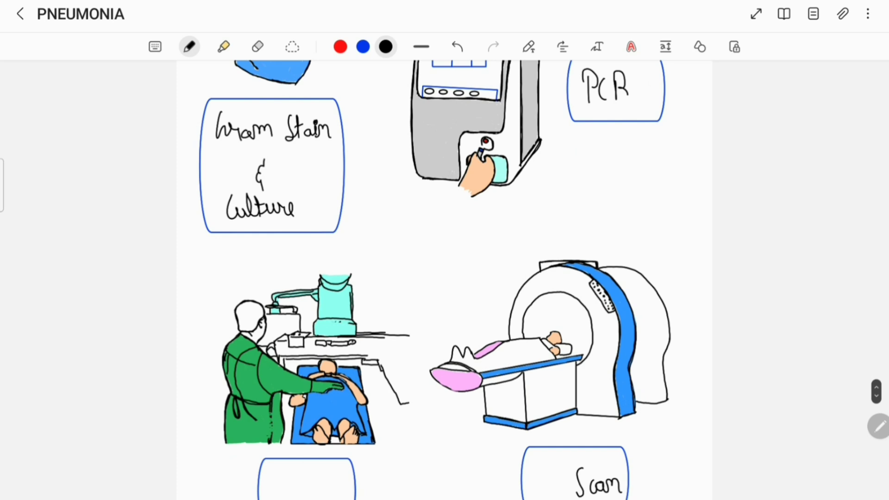
pyautogui.scroll(-3)
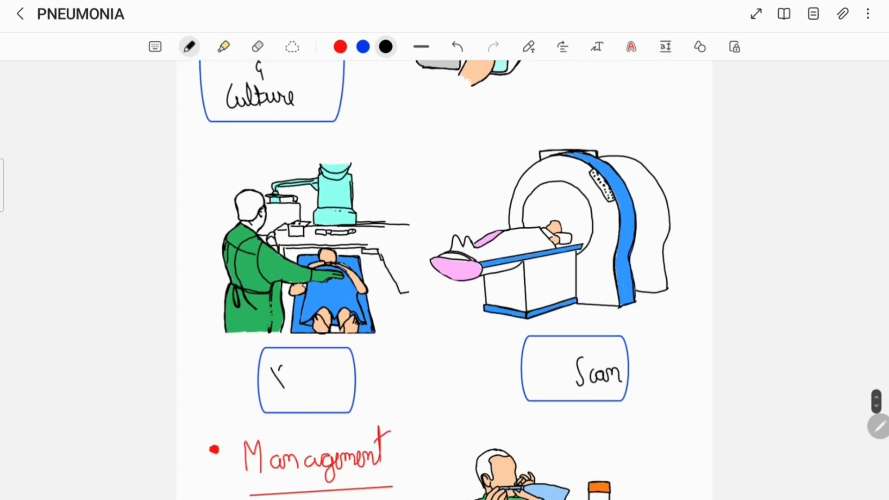
pyautogui.write('XRay')
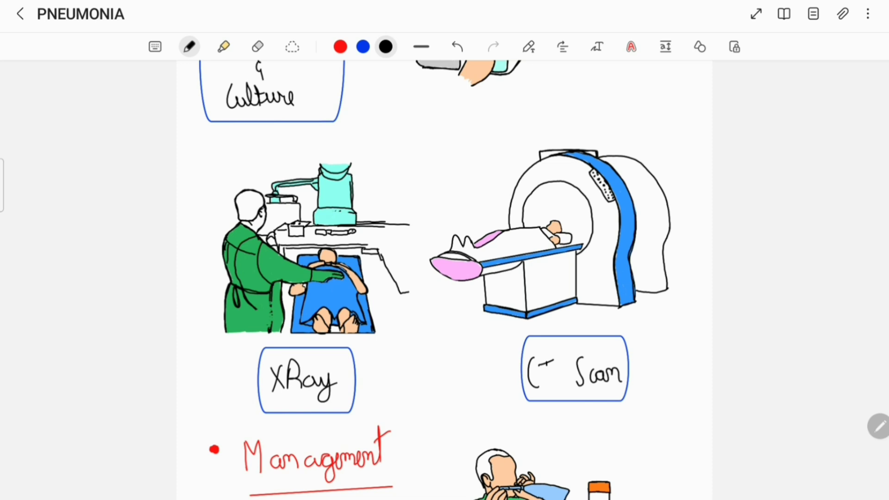
# Write 'O₂' before 'Therapy' and begin 'Fluid' before 'Balance' in the Management section.
pyautogui.scroll(-3)
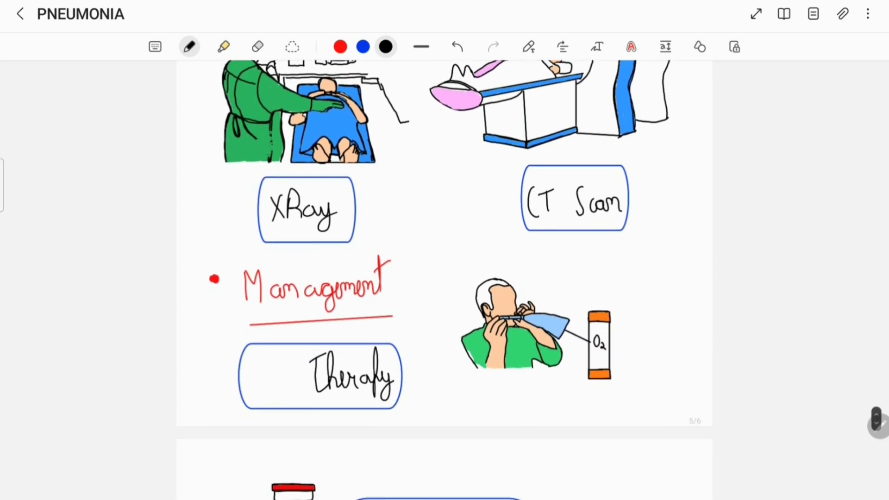
pyautogui.scroll(-3)
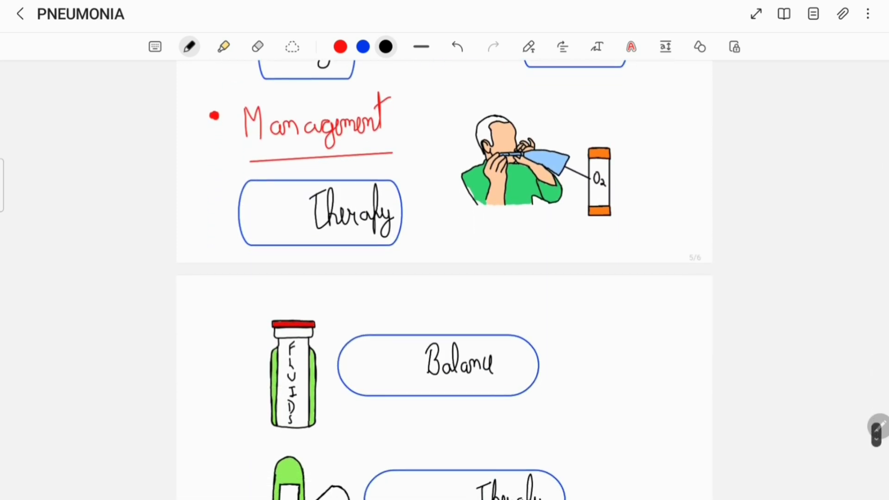
pyautogui.scroll(-3)
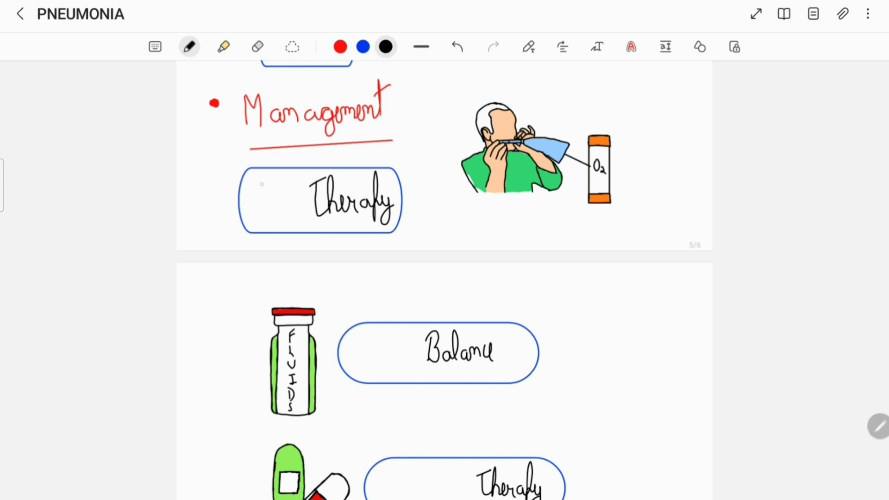
pyautogui.write('O₂')
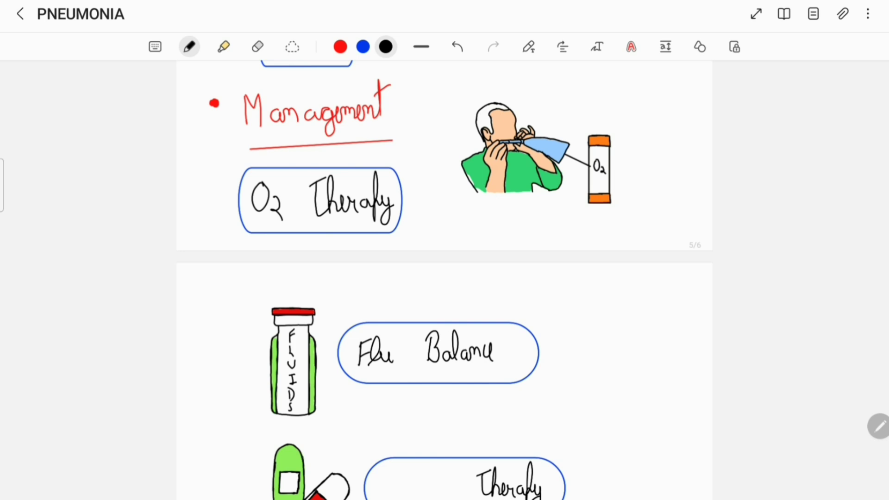
pyautogui.scroll(-3)
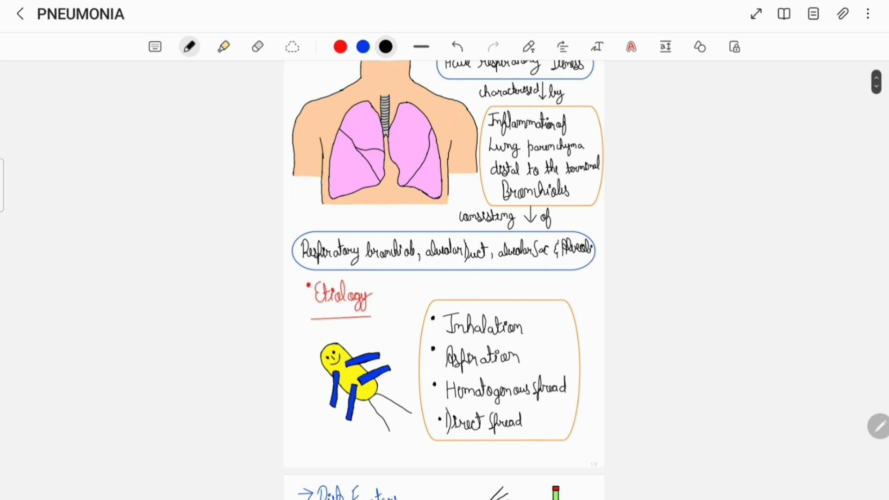
# Scroll down through the etiology and clinical features pages until Investigations appears.
pyautogui.scroll(-3)
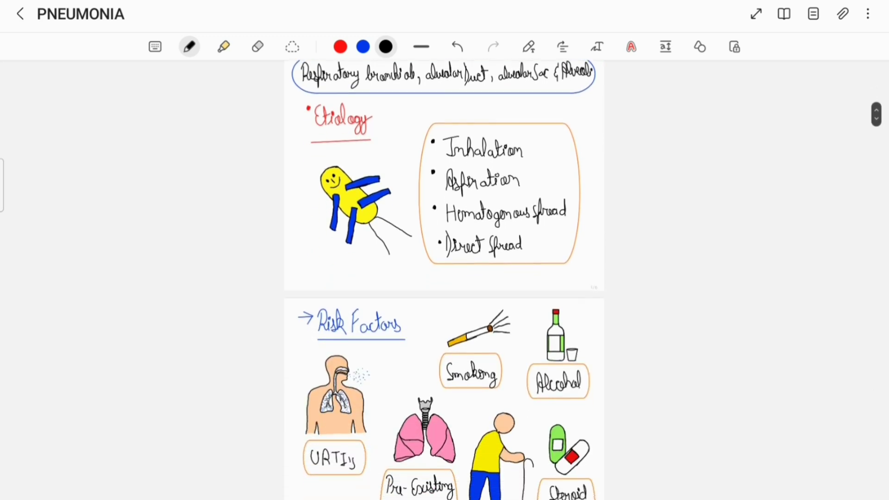
pyautogui.scroll(-3)
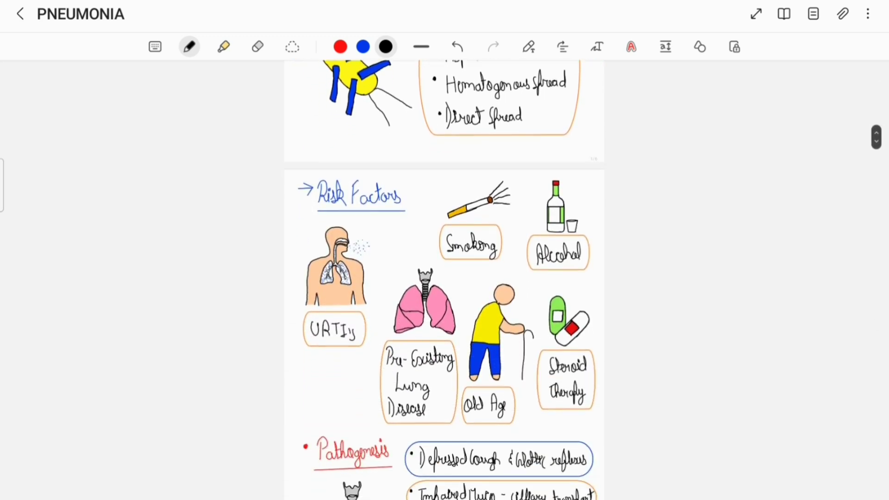
pyautogui.scroll(-3)
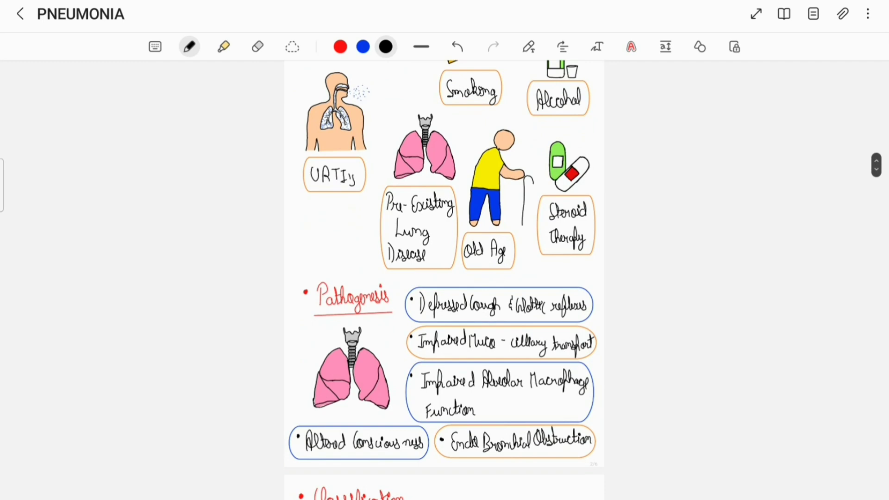
pyautogui.scroll(-3)
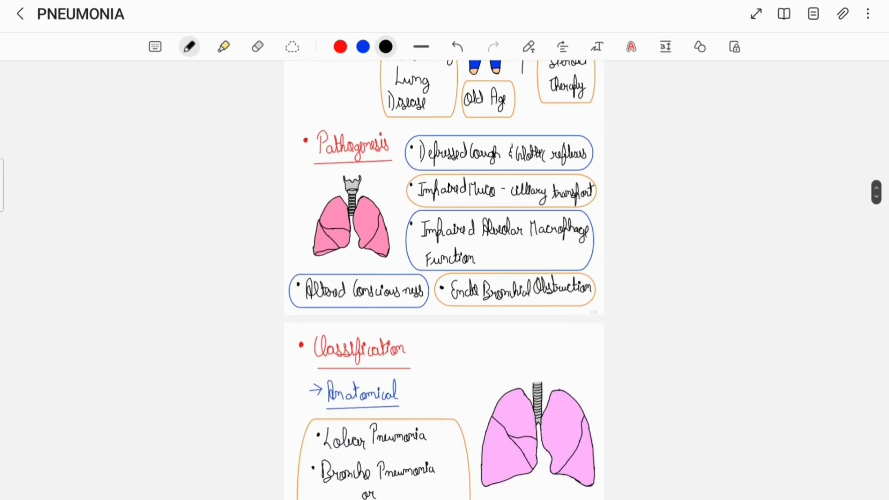
pyautogui.scroll(-3)
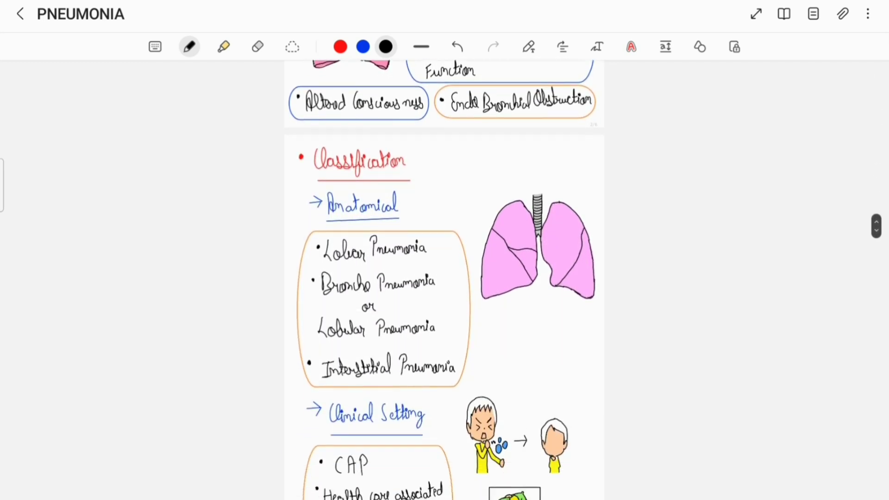
pyautogui.scroll(-3)
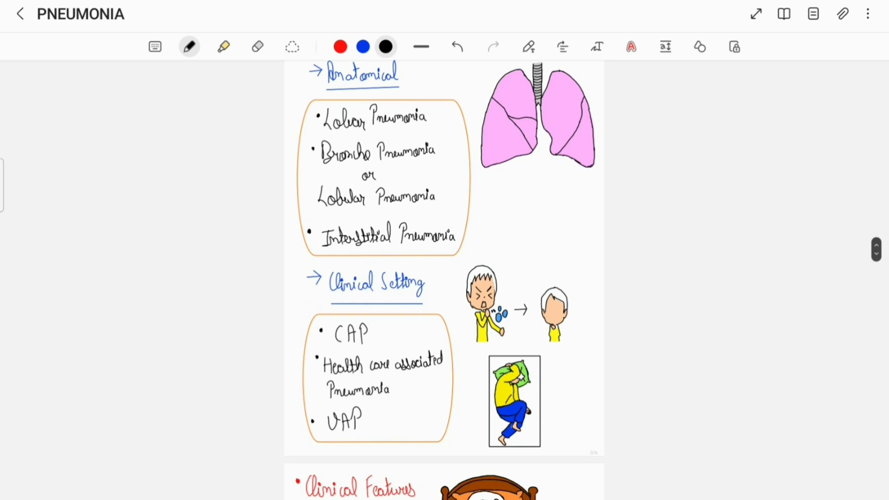
pyautogui.scroll(-3)
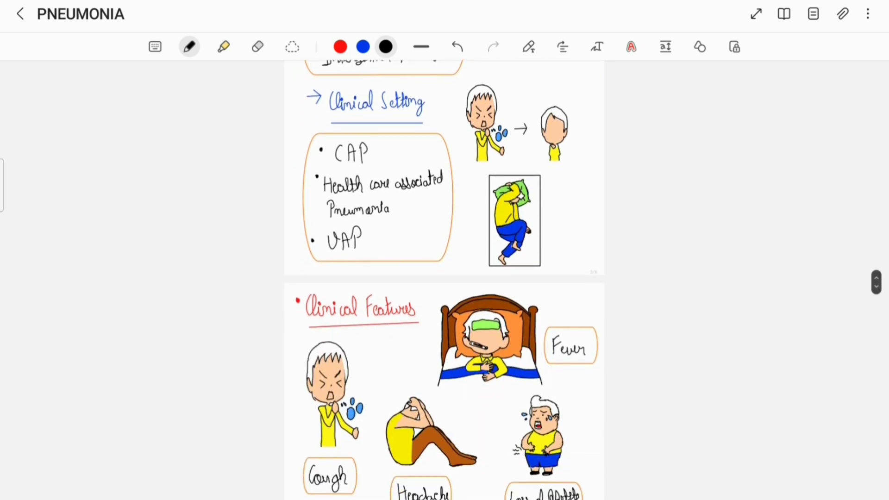
pyautogui.scroll(-3)
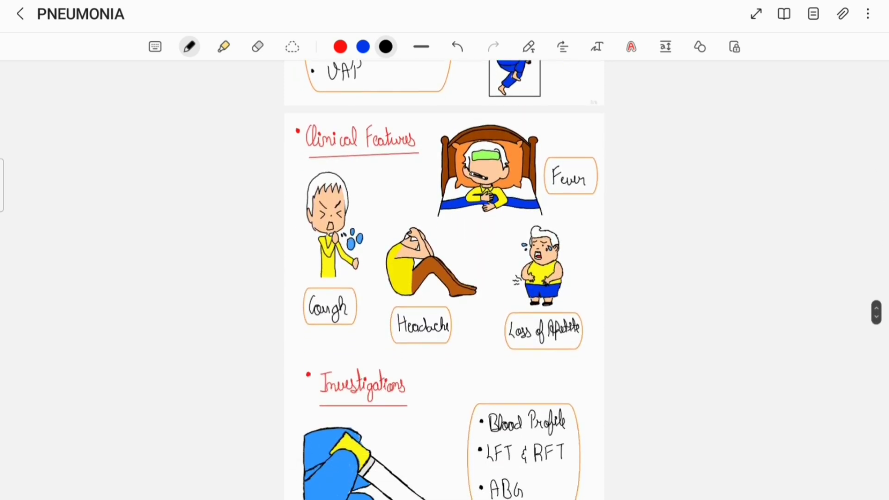
pyautogui.scroll(-3)
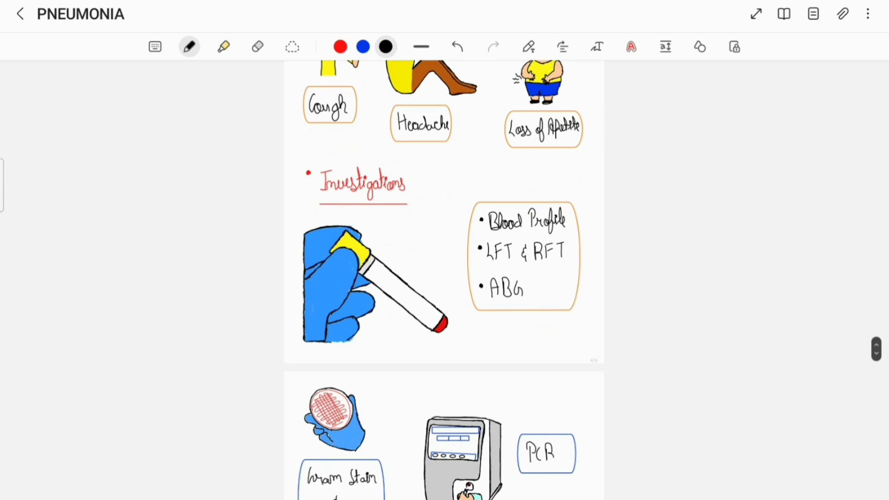